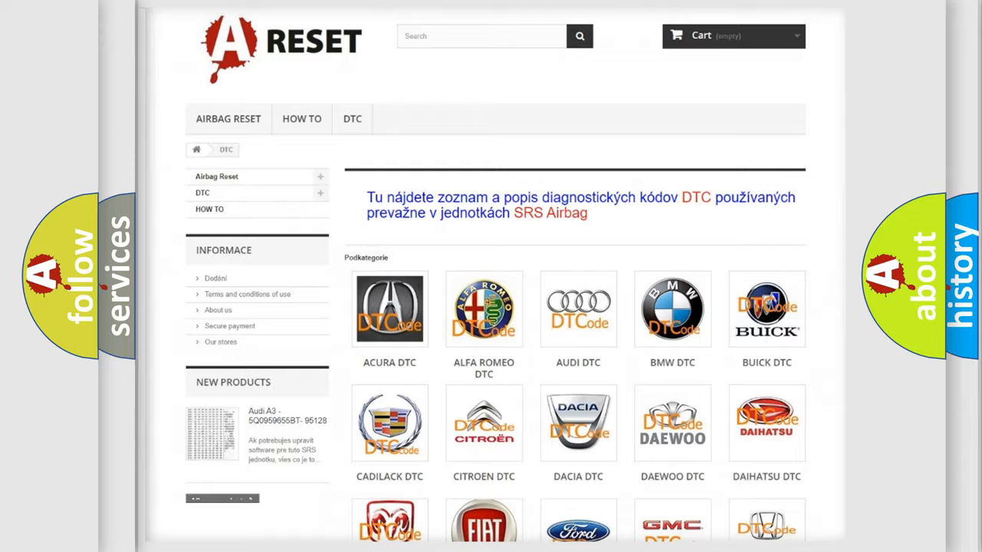
- Scroll the DTC brand grid down until the Jeep DTC tile comes into view
scroll("down", 3)
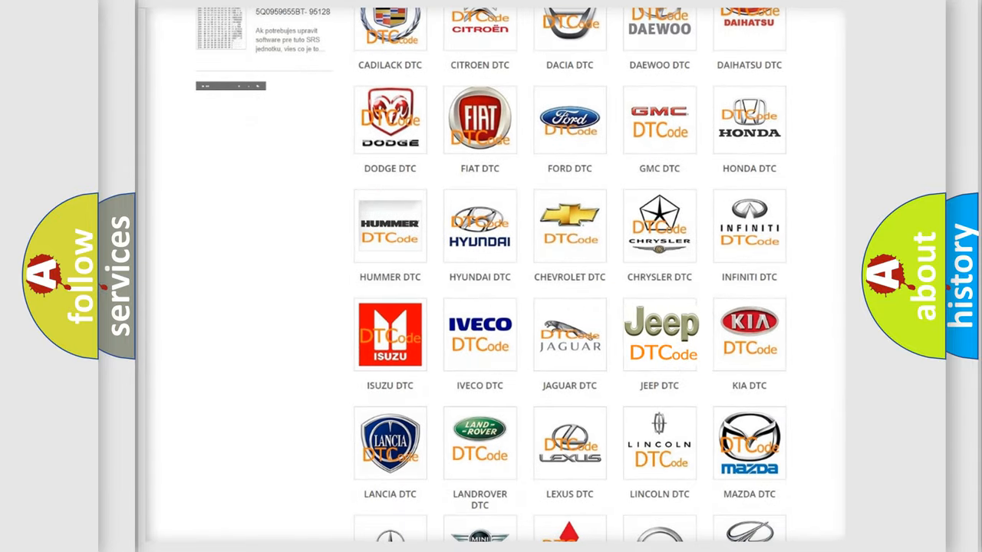
- Go into the Jeep DTC code list, skim its entries and return to the top
left_click(660, 334)
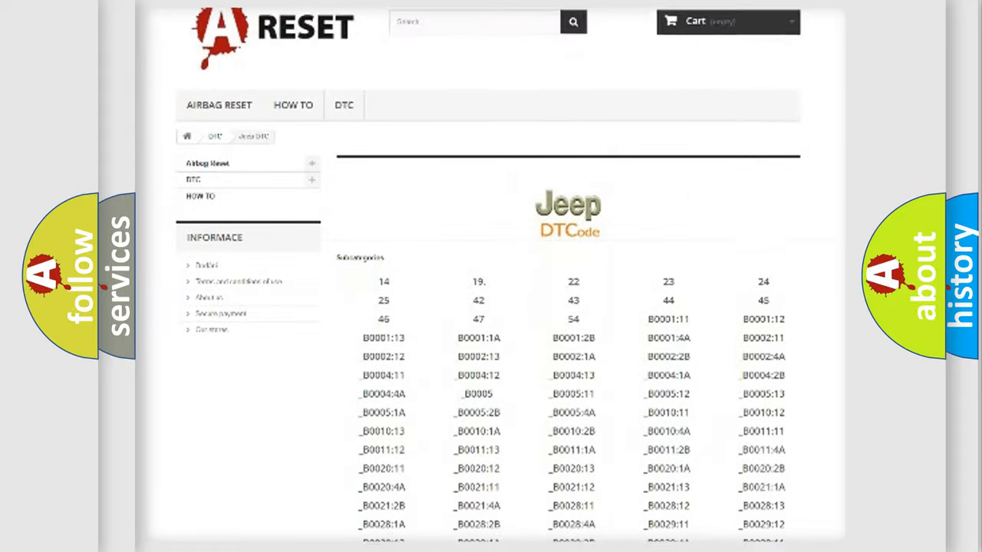
scroll("down", 3)
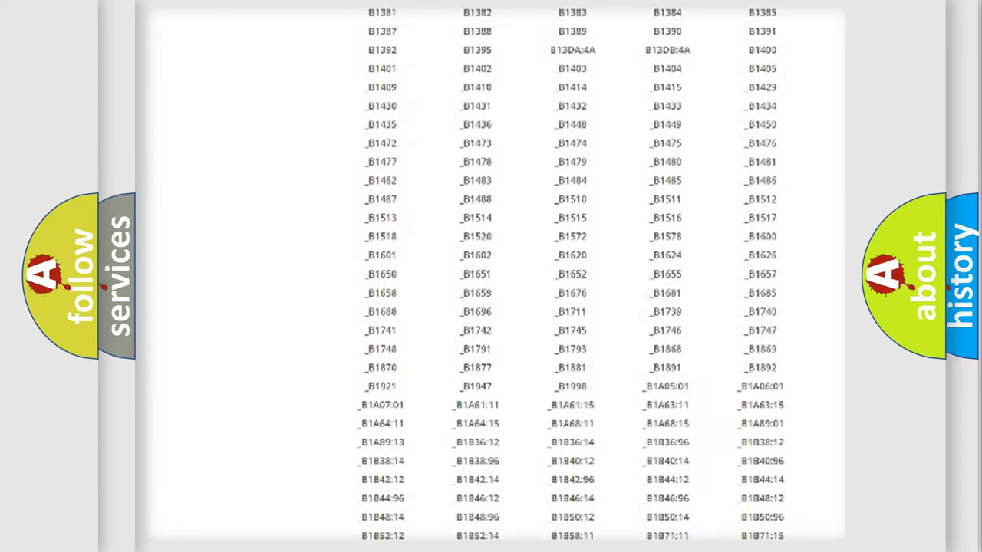
scroll("up", 3)
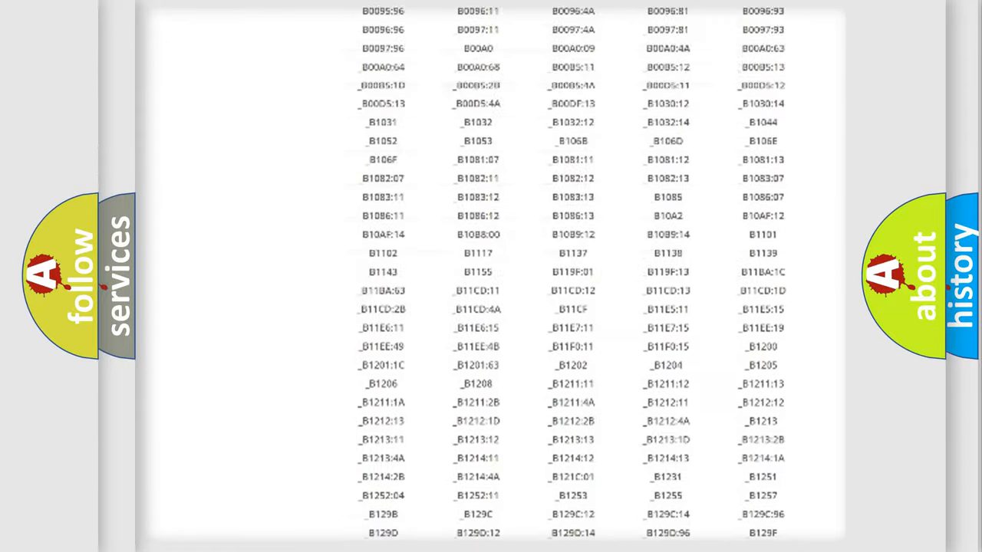
scroll("up", 3)
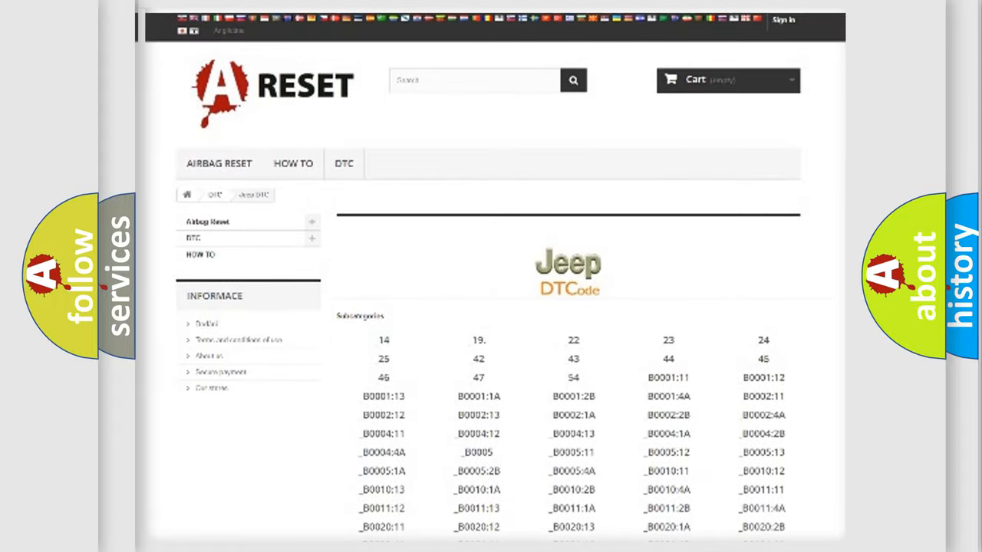